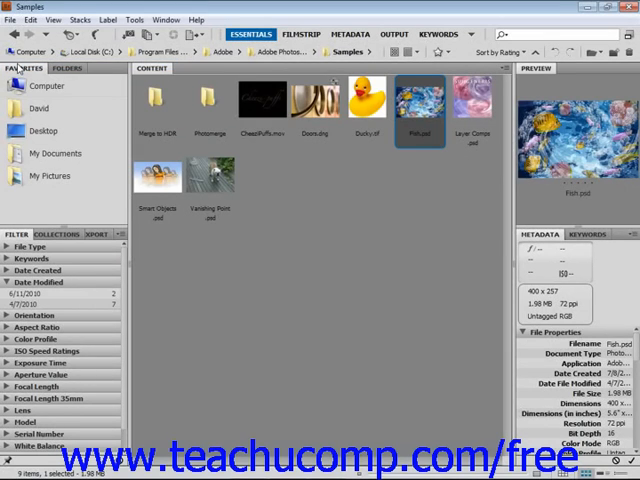
Browse the File menu's Open Recent list, then bring up the Edit menu over Samples
double_click(350, 103)
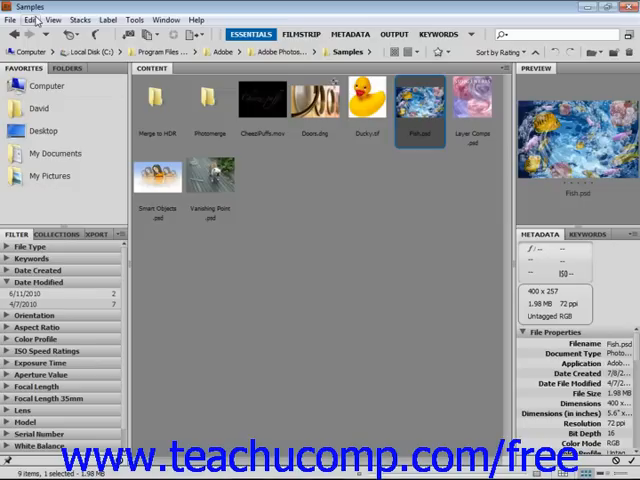
mouse_move(86, 14)
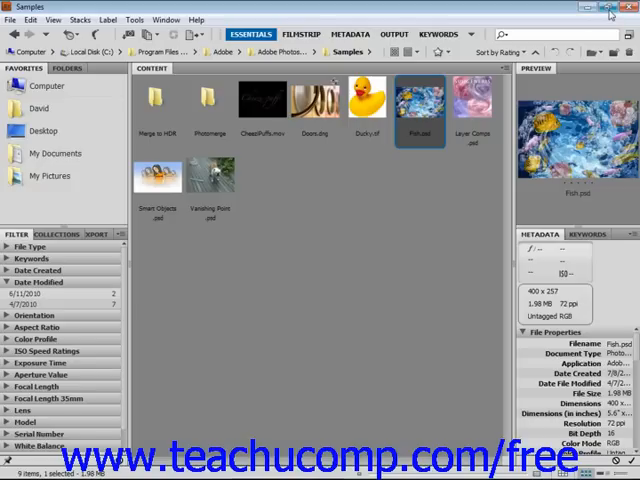
mouse_move(611, 8)
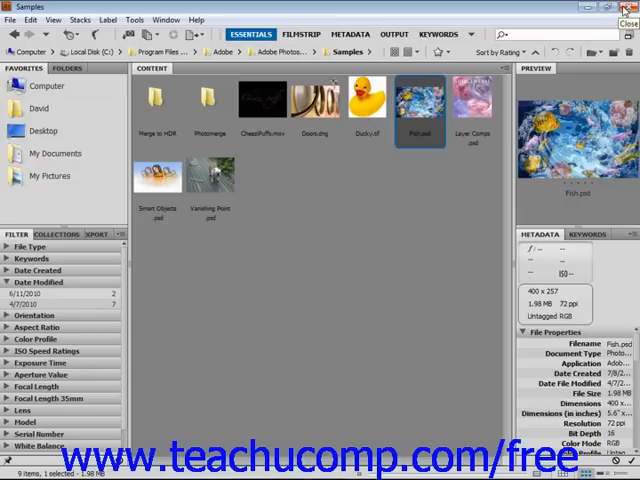
mouse_move(567, 14)
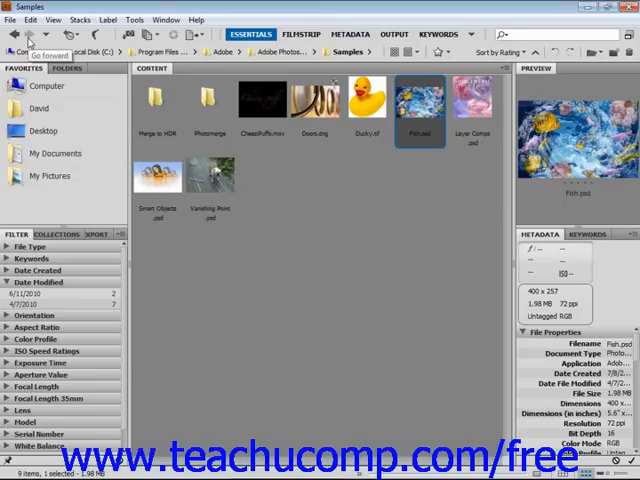
left_click(11, 19)
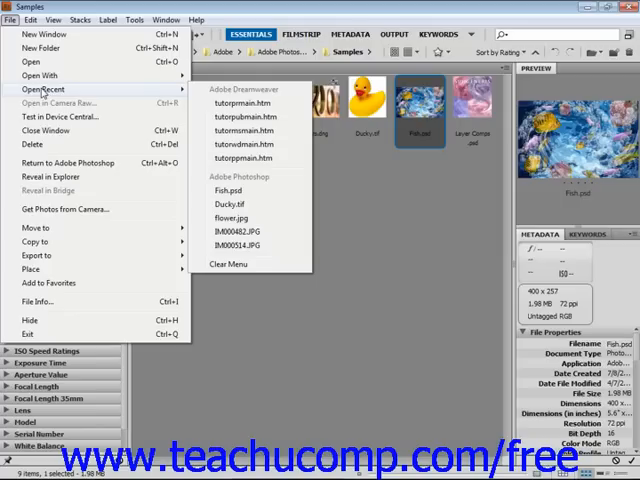
left_click(31, 19)
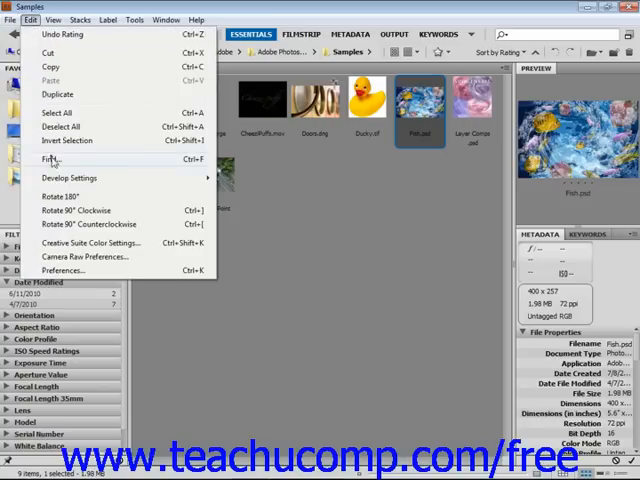
left_click(49, 159)
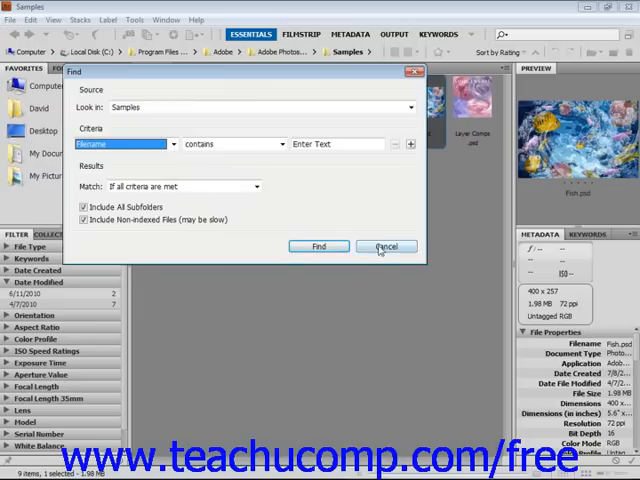
left_click(386, 246)
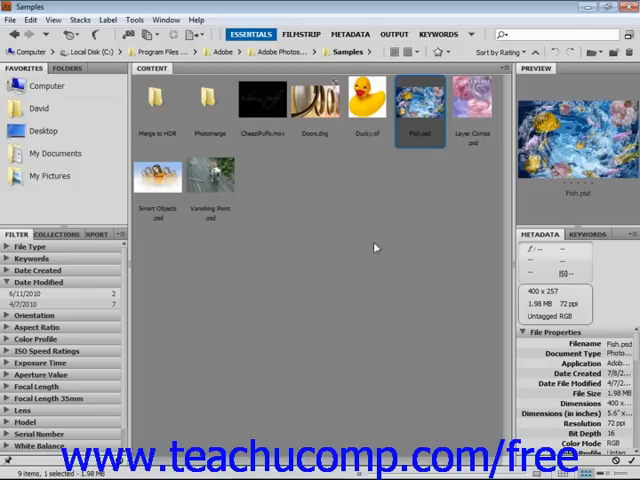
mouse_move(378, 245)
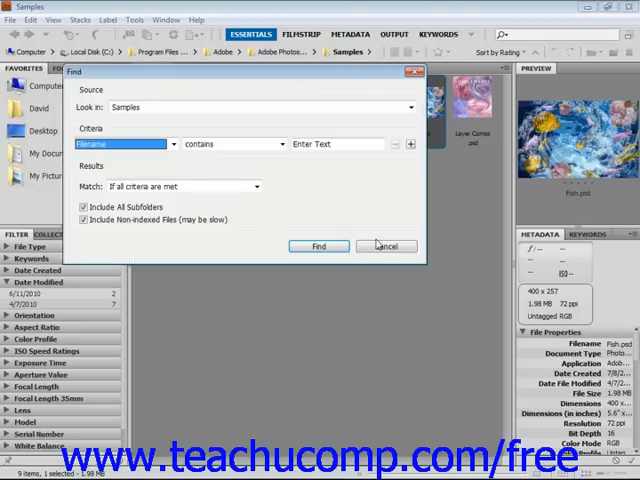
left_click(386, 246)
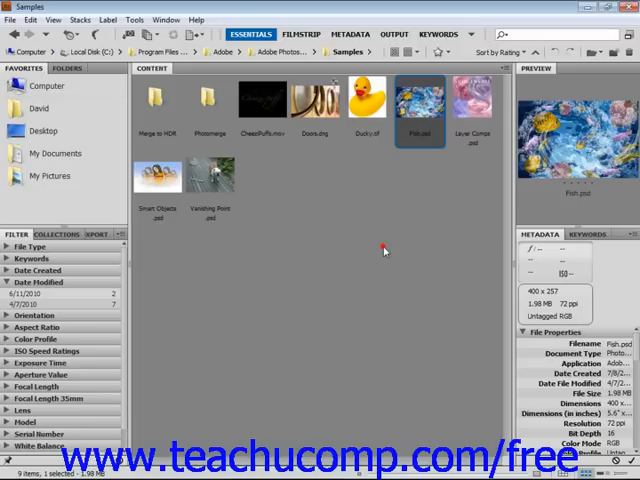
mouse_move(384, 251)
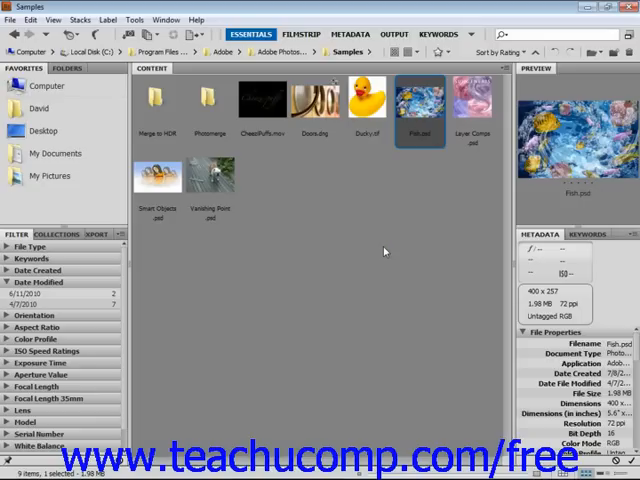
Open the Edit menu over the Samples folder to reach Deselect All
left_click(31, 19)
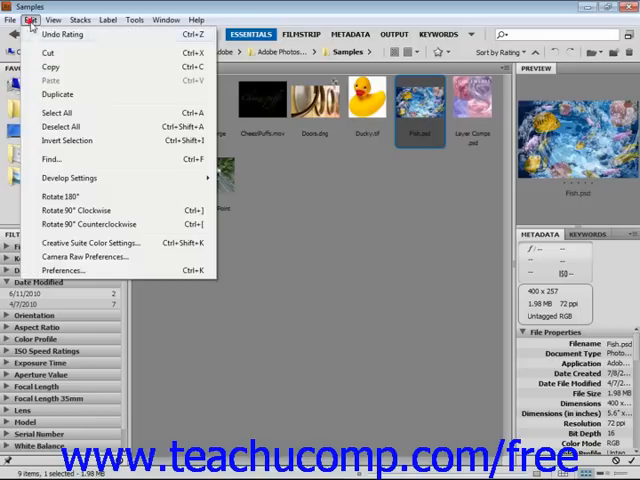
mouse_move(60, 160)
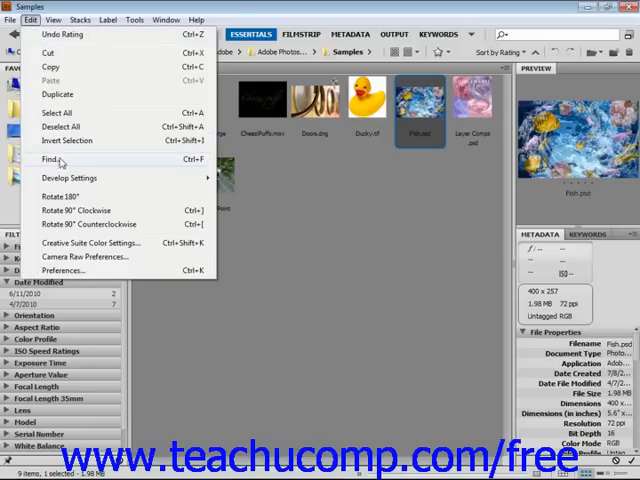
mouse_move(73, 162)
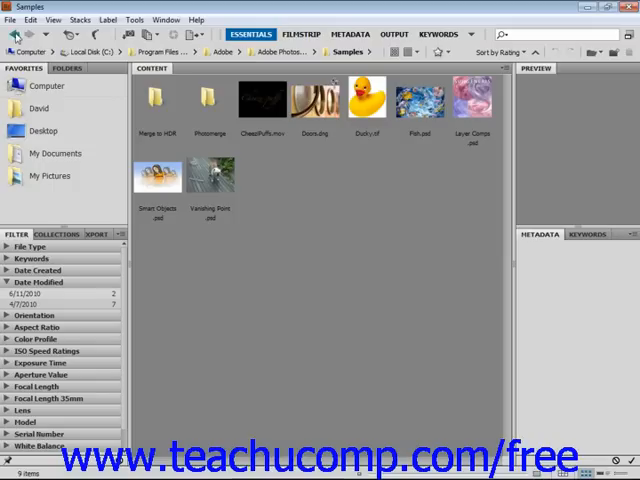
mouse_move(15, 35)
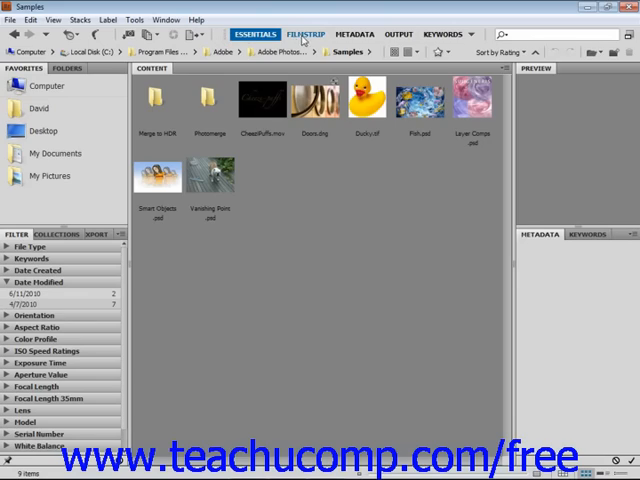
left_click(356, 33)
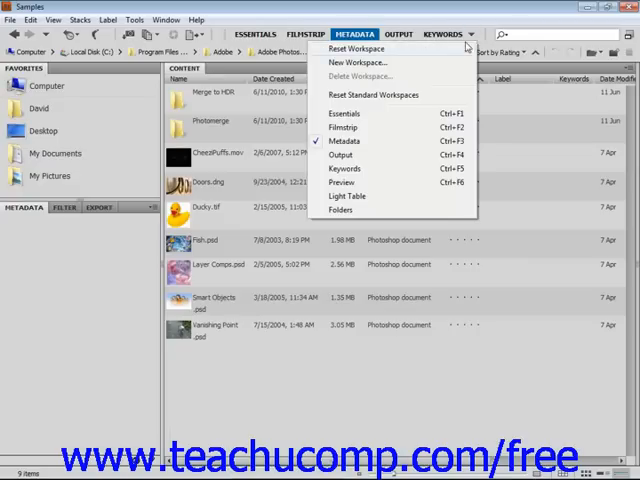
left_click(345, 121)
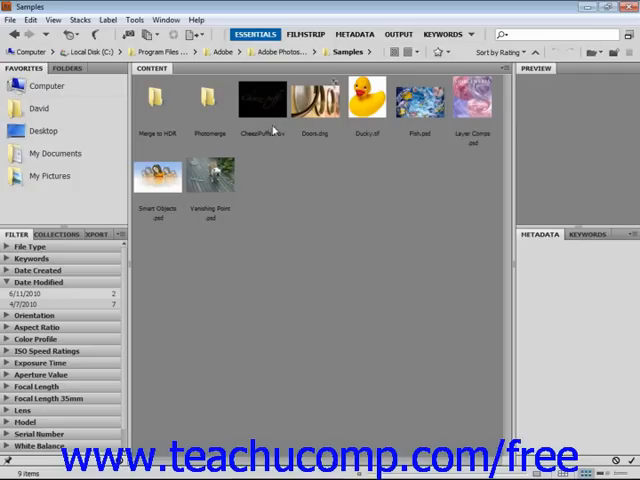
mouse_move(258, 288)
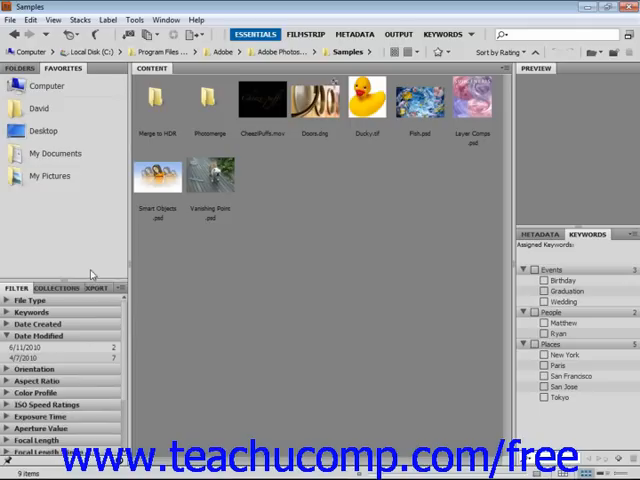
mouse_move(228, 180)
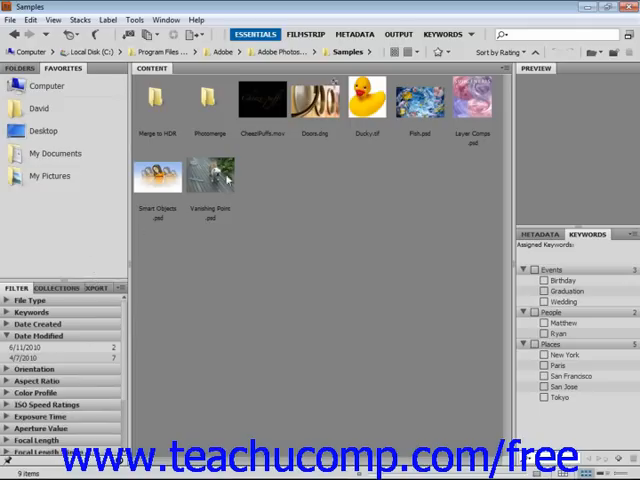
Close the Folders panel, then open the panel list to bring Folders back
left_click(166, 19)
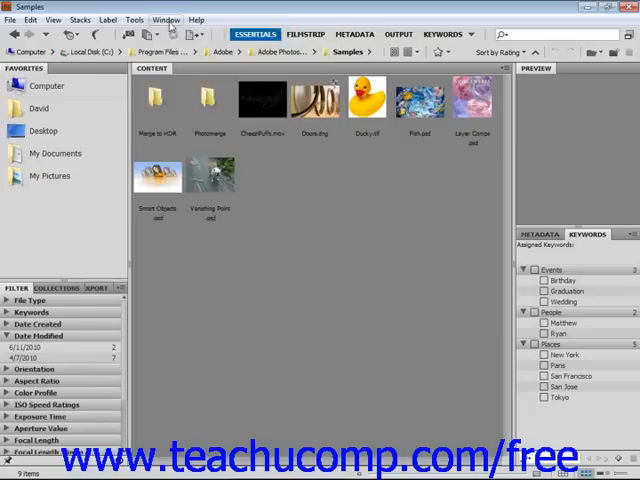
left_click(18, 68)
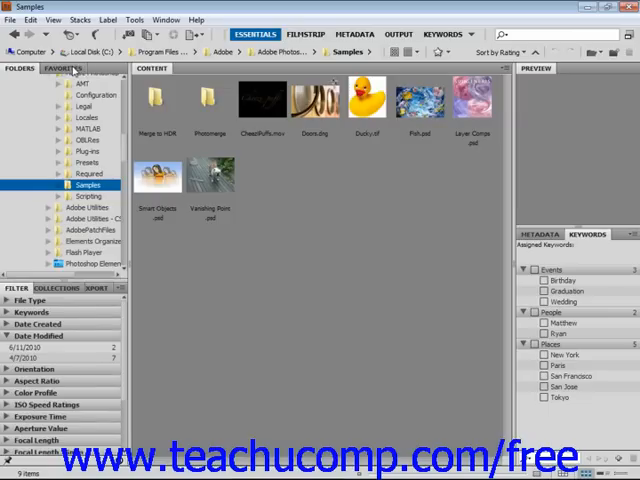
Add Ducky.tif and Fish.psd to Favorites, then remove Fish.psd again
left_click(63, 68)
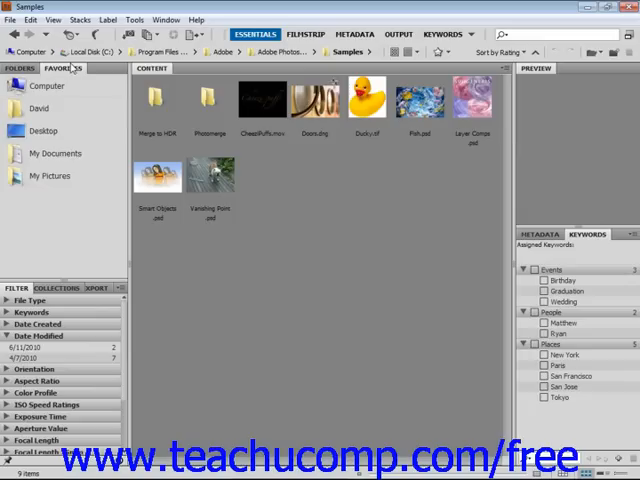
mouse_move(179, 217)
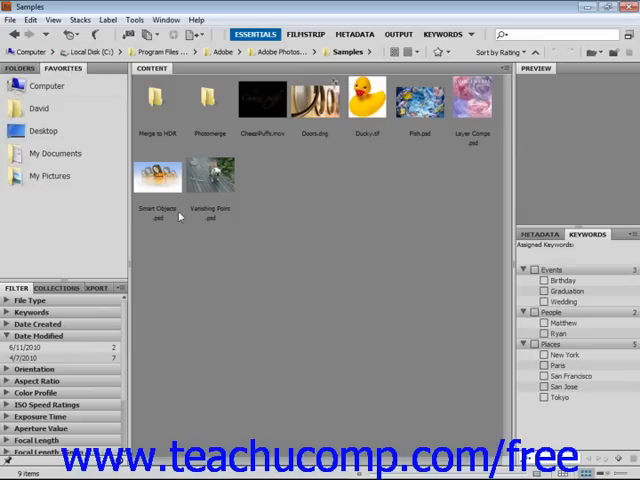
mouse_move(377, 234)
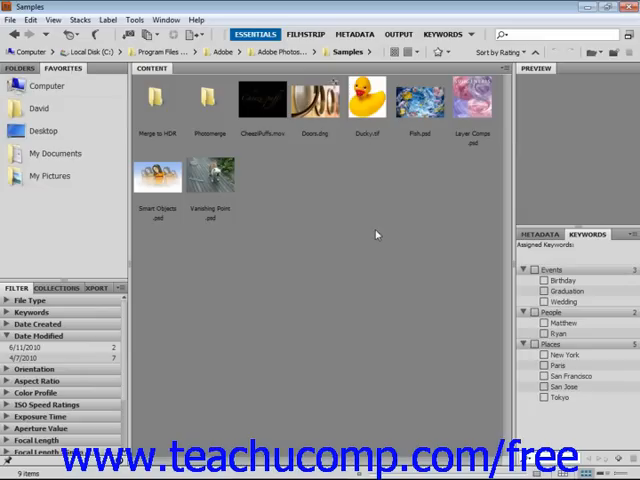
mouse_move(368, 189)
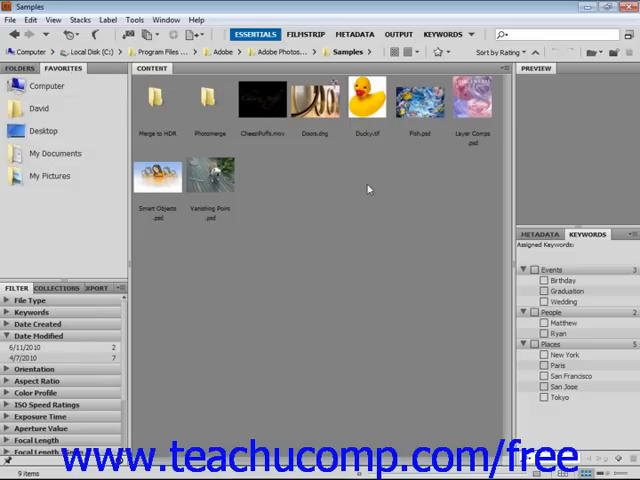
left_click(366, 100)
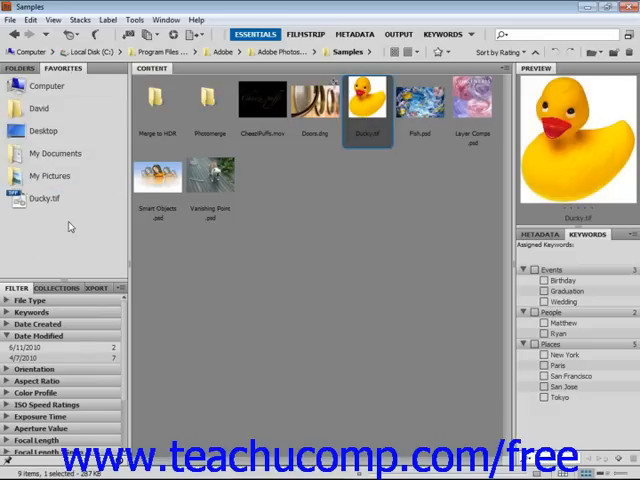
mouse_move(291, 201)
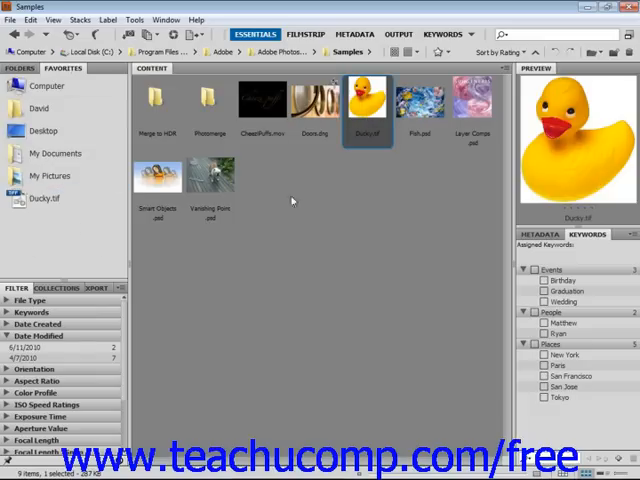
left_click(420, 100)
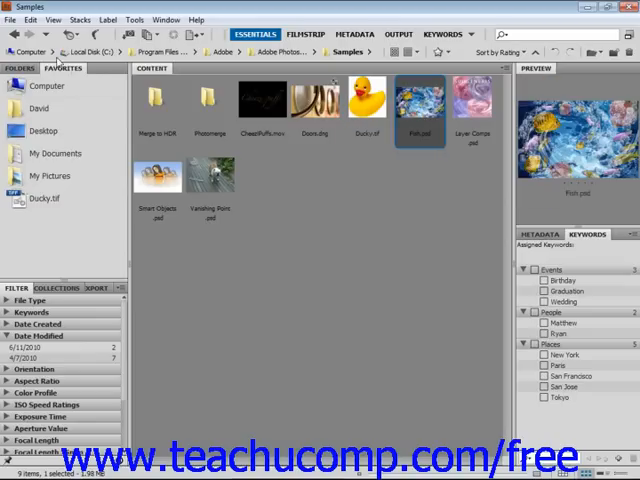
left_click(14, 19)
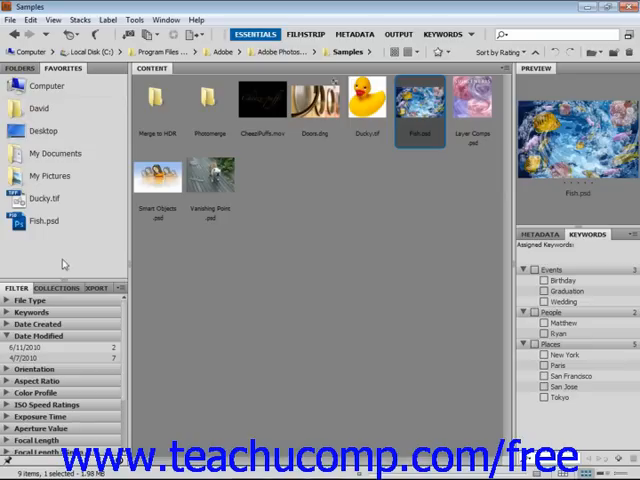
mouse_move(62, 258)
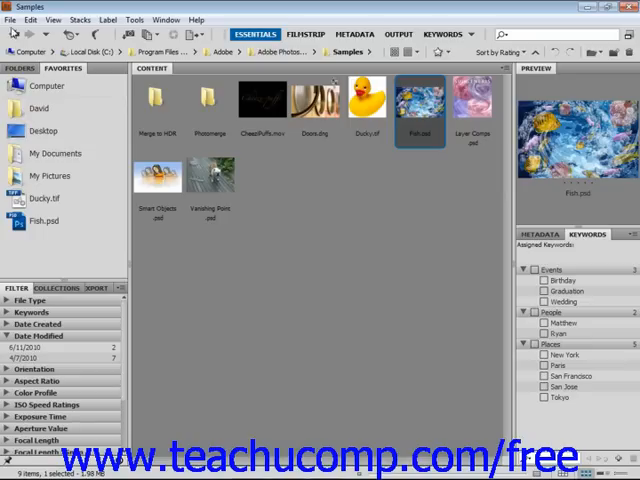
left_click(12, 19)
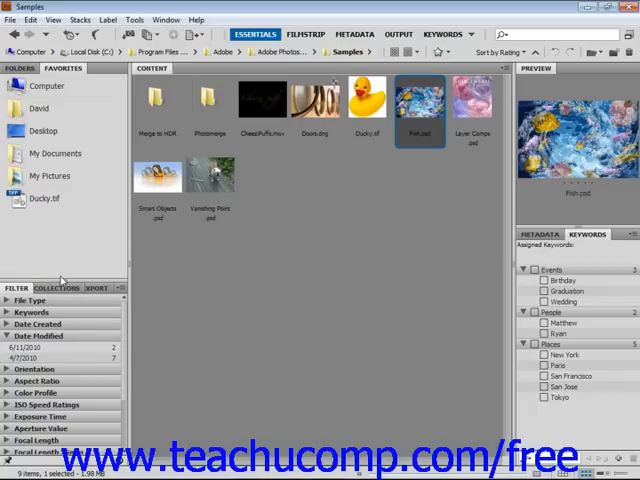
Show the folder tree, visit the Required folder, then return to Samples
left_click(19, 68)
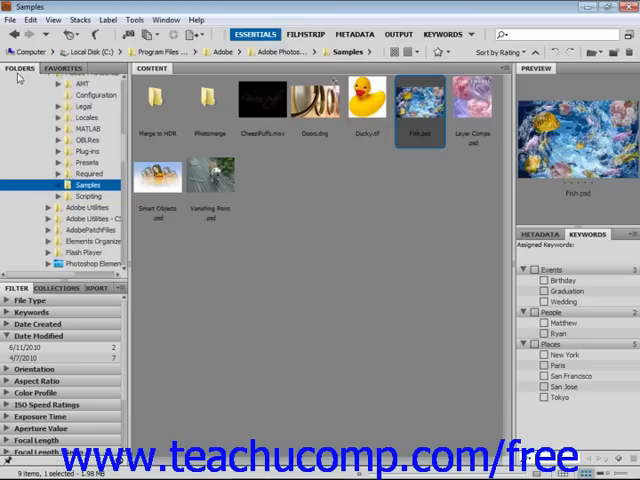
left_click(87, 173)
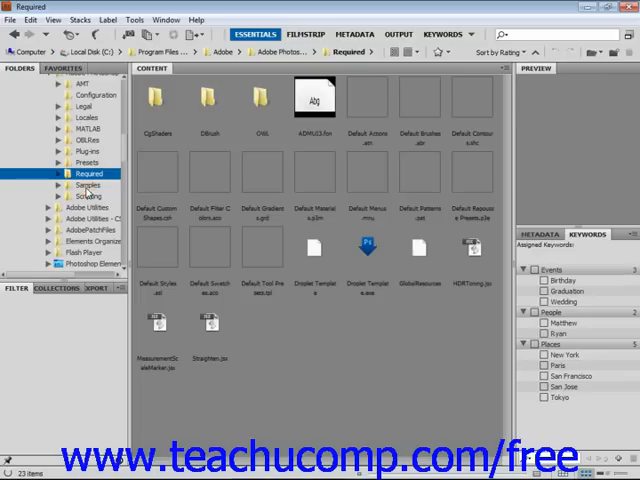
left_click(86, 185)
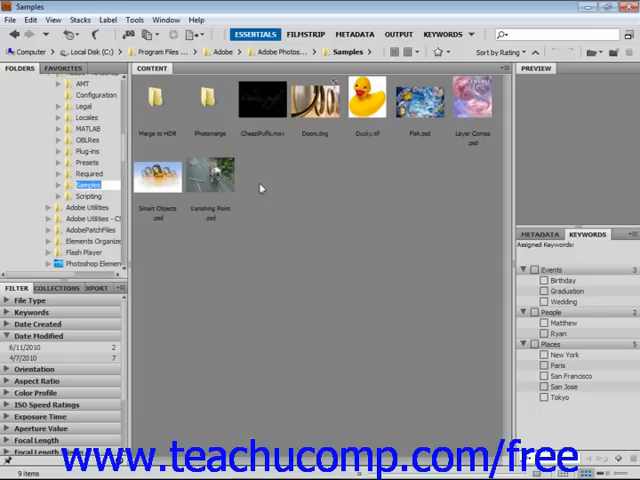
mouse_move(353, 424)
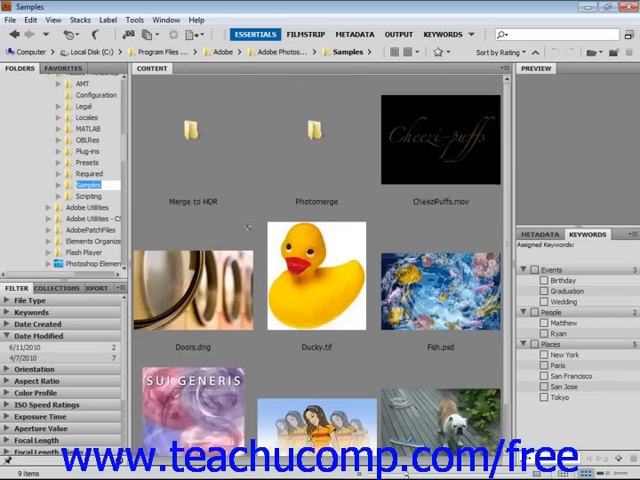
Enlarge the Samples thumbnails using the thumbnail size slider
scroll("down", 3)
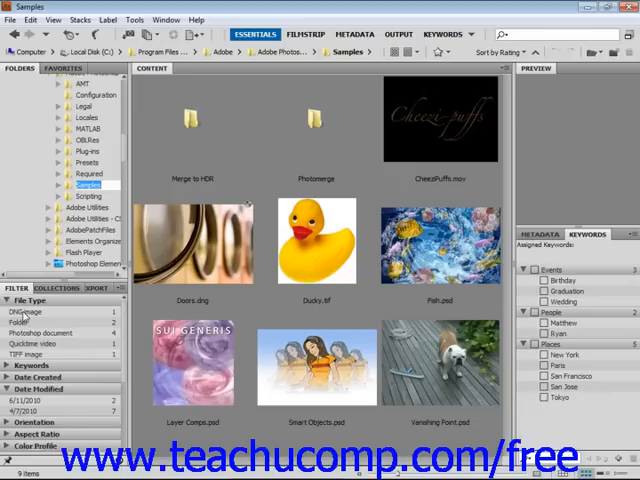
Filter the Samples items to DNG image only, then clear that filter
left_click(9, 310)
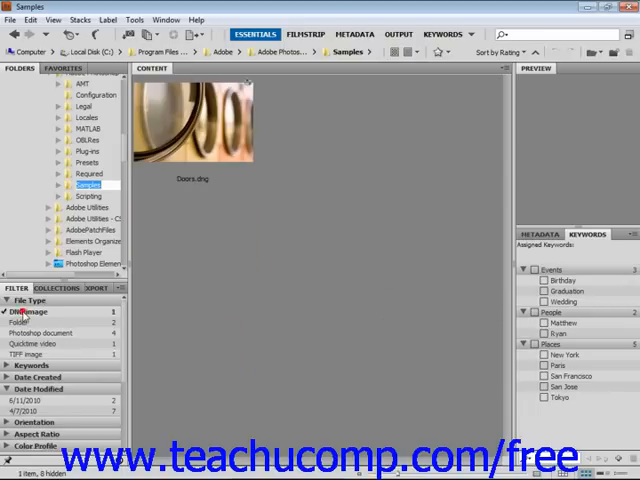
left_click(8, 311)
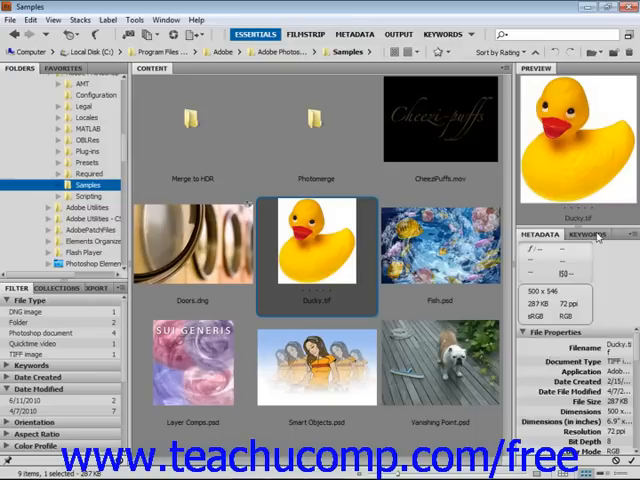
Bring the Keywords panel back in front while Ducky.tif stays previewed
left_click(588, 234)
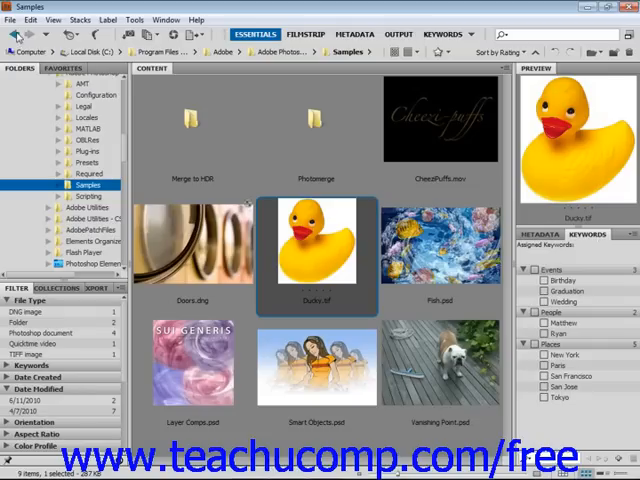
mouse_move(344, 153)
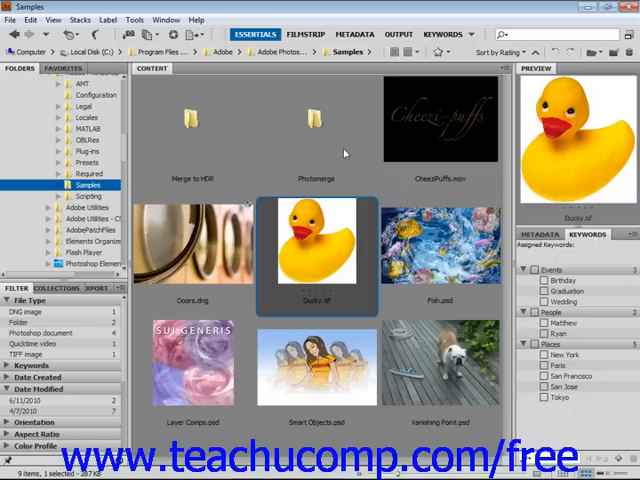
mouse_move(337, 74)
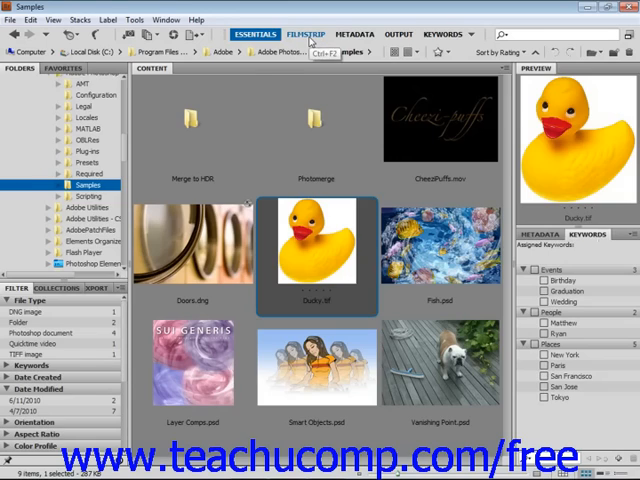
left_click(305, 33)
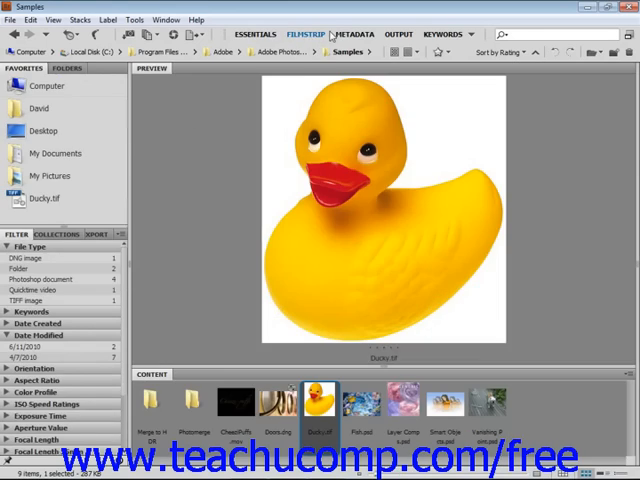
left_click(354, 33)
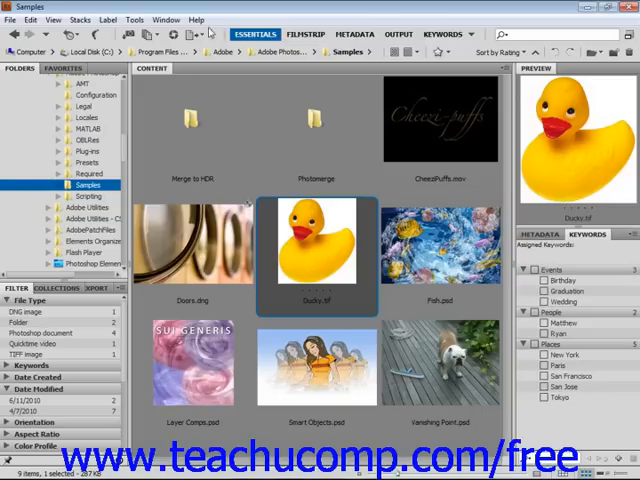
left_click(166, 19)
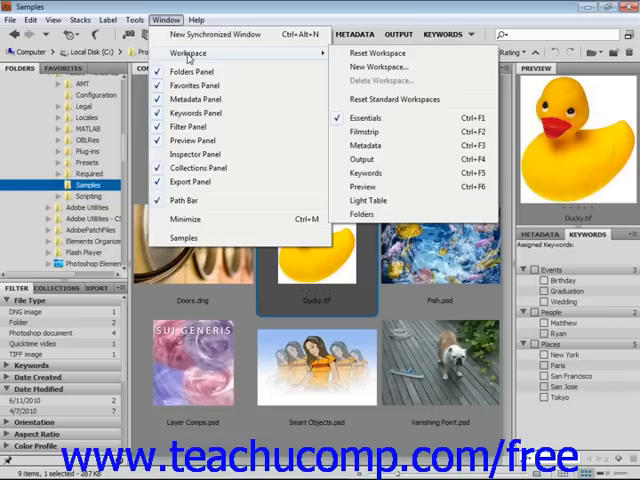
Save a new workspace named 'David' with window location and sort order kept
left_click(378, 66)
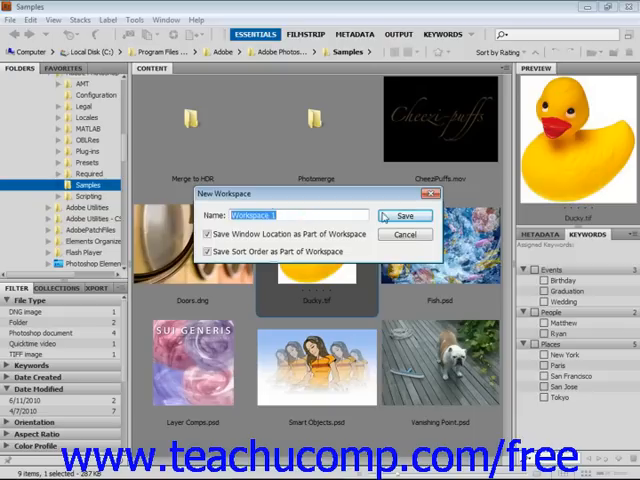
type("Da")
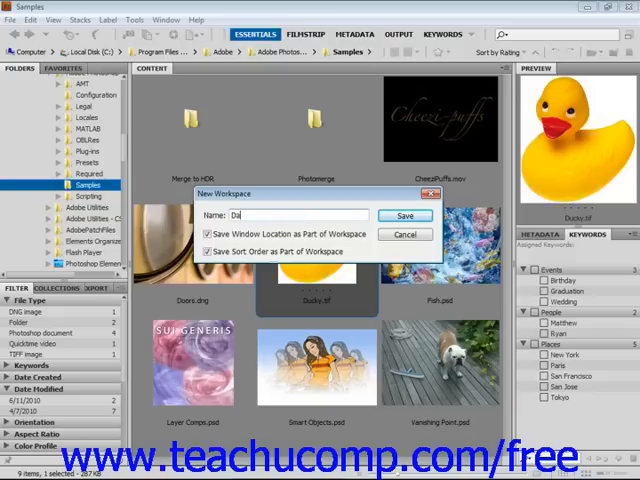
type("vid")
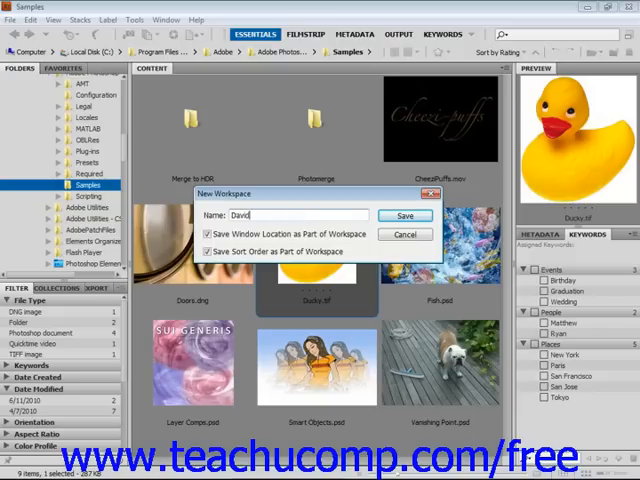
mouse_move(505, 200)
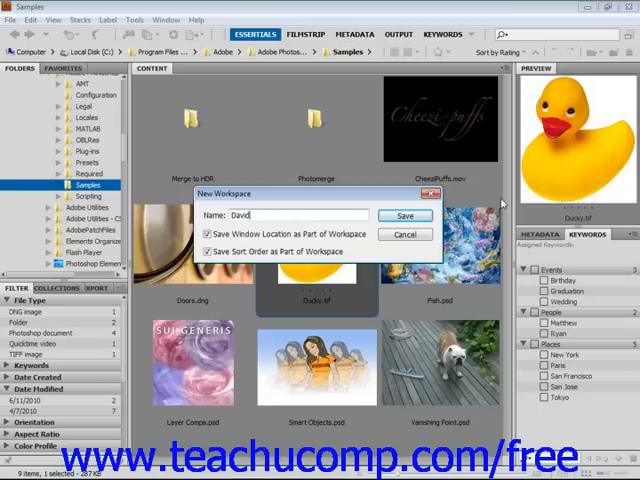
left_click(405, 216)
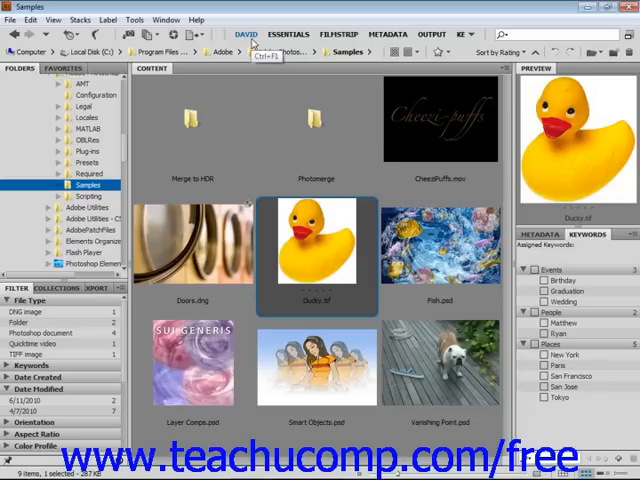
mouse_move(270, 52)
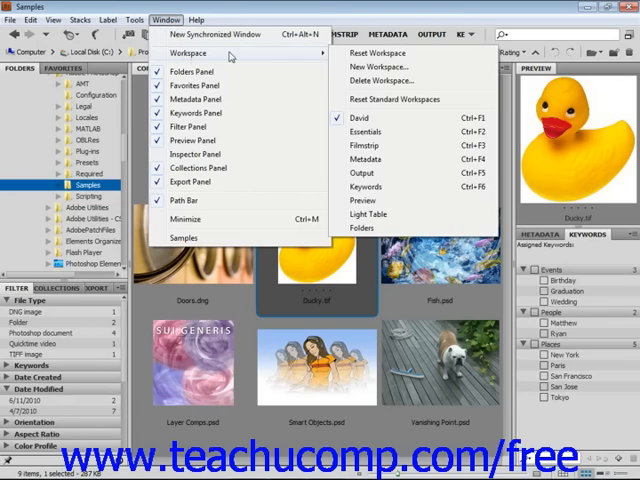
mouse_move(378, 53)
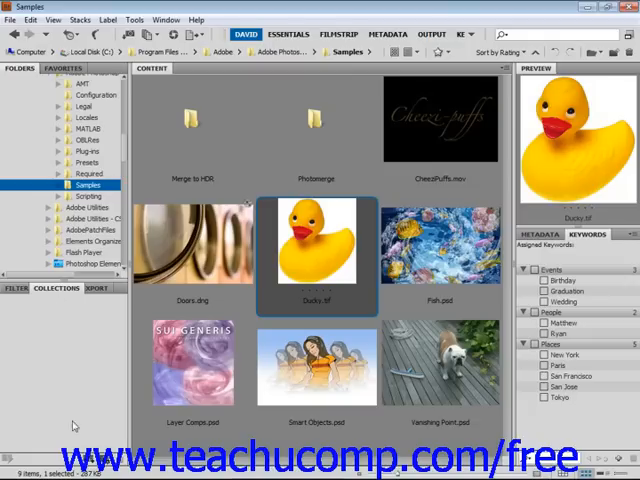
mouse_move(75, 425)
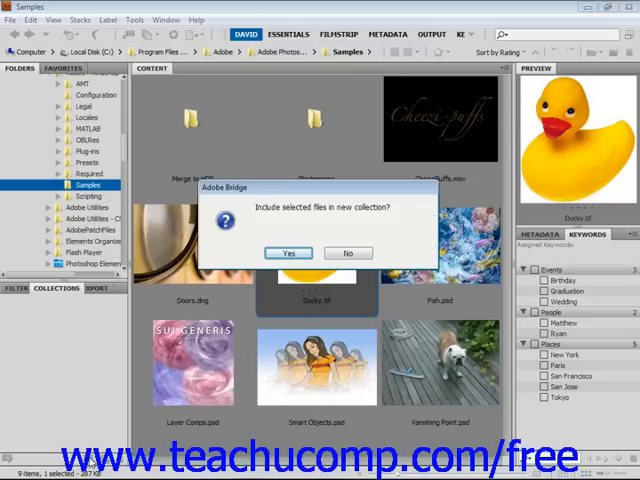
mouse_move(260, 235)
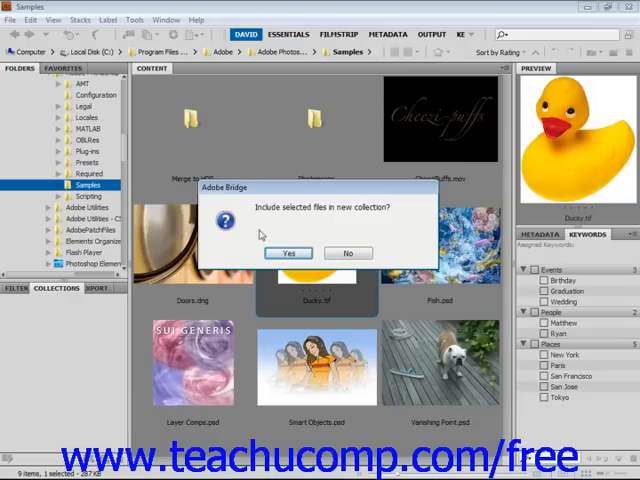
mouse_move(345, 237)
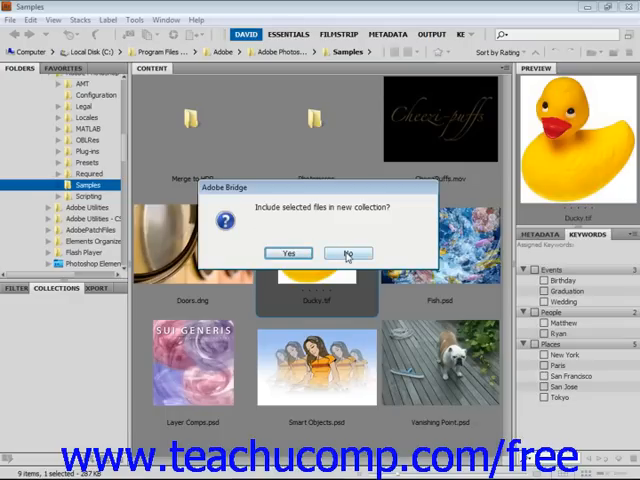
Create an empty collection named 'Images' without including the selected file
left_click(347, 252)
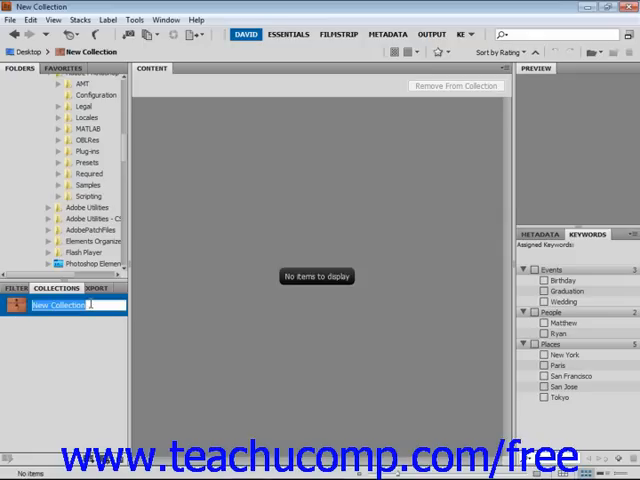
type("Images")
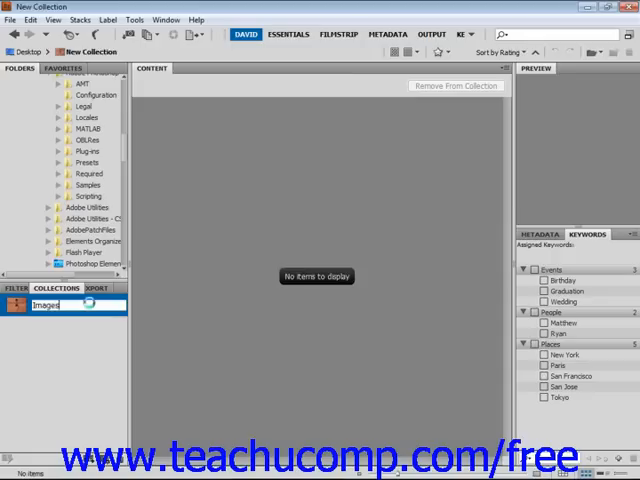
key("Return")
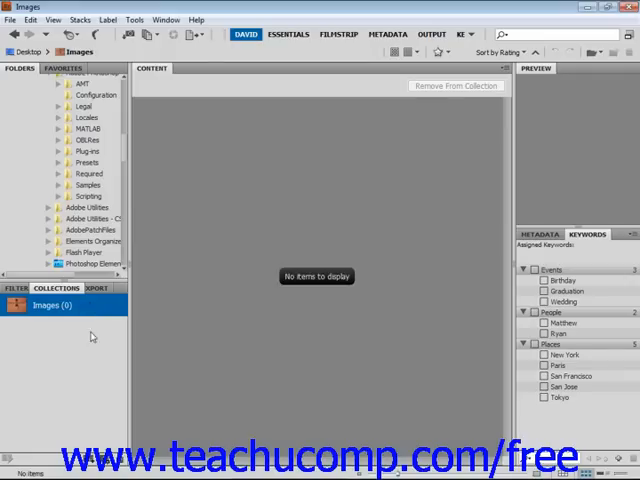
mouse_move(53, 362)
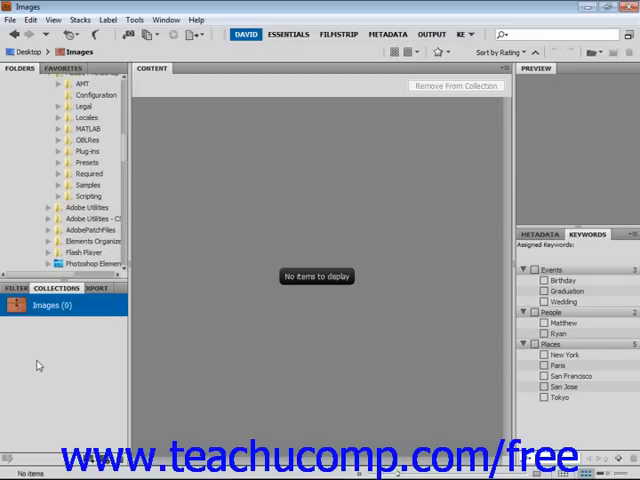
mouse_move(95, 317)
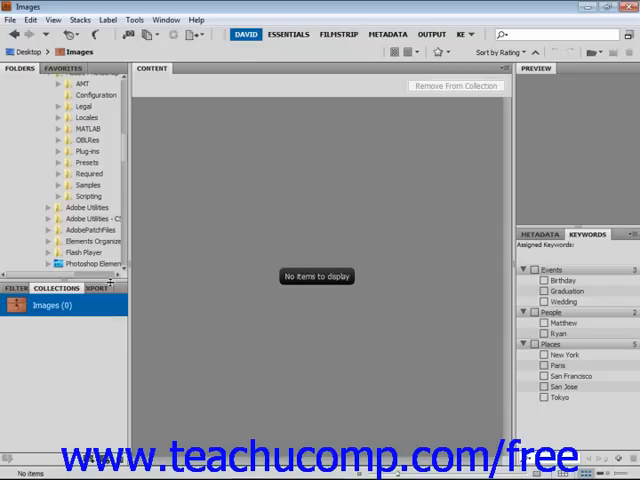
Drag Ducky.tif from the Samples folder into the Images collection and view its contents
left_click(88, 185)
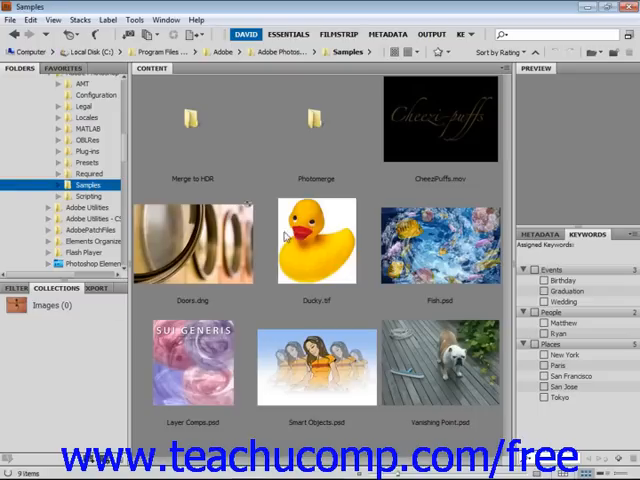
left_click(315, 240)
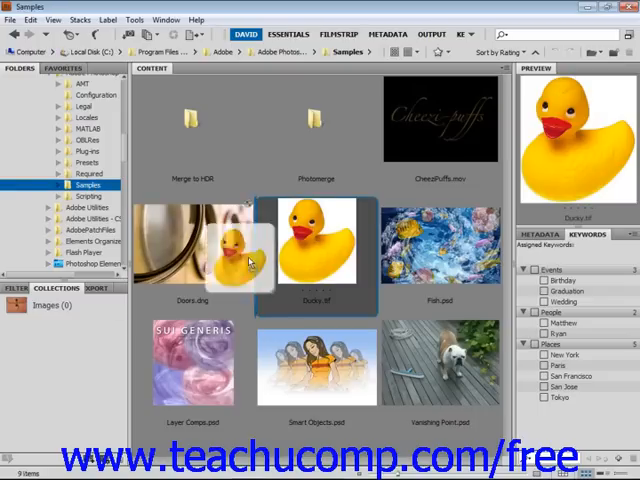
left_click(315, 240)
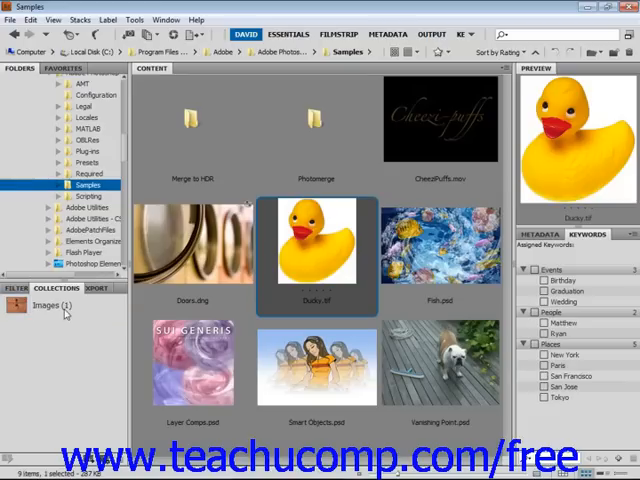
left_click(50, 305)
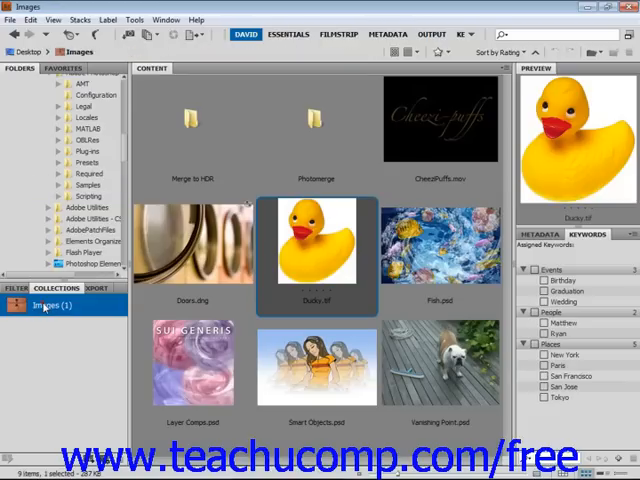
left_click(49, 305)
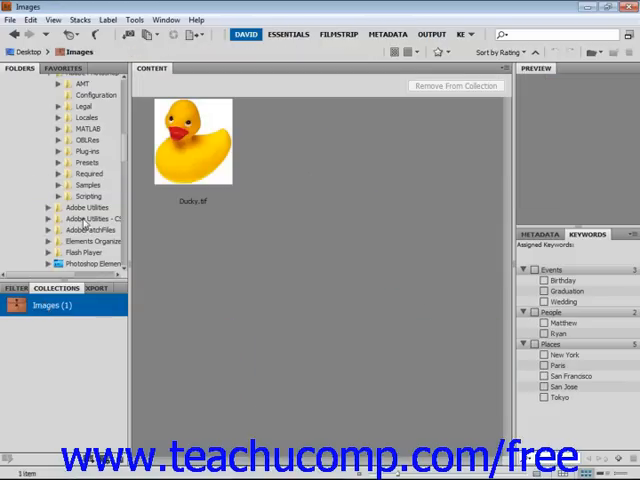
left_click(88, 185)
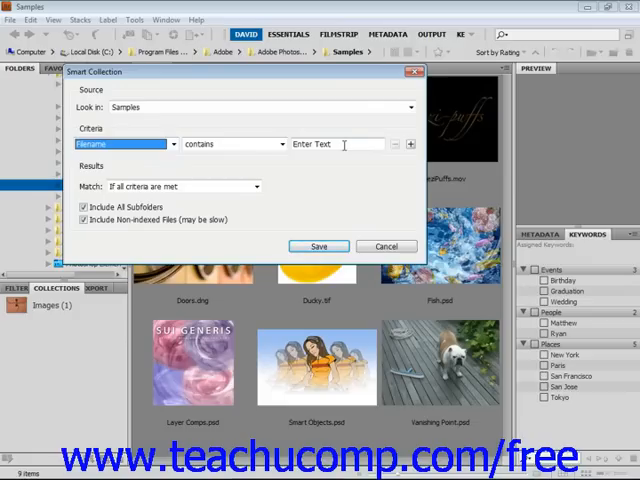
Keep the 'Filename contains Enter Text' criterion on Samples and save the smart collection
left_click(172, 144)
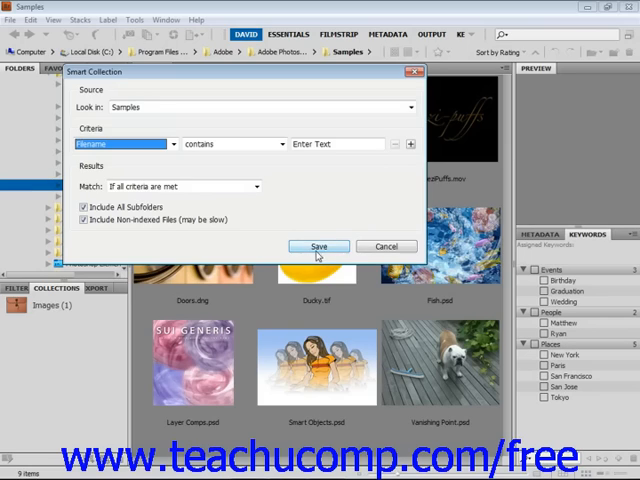
left_click(319, 246)
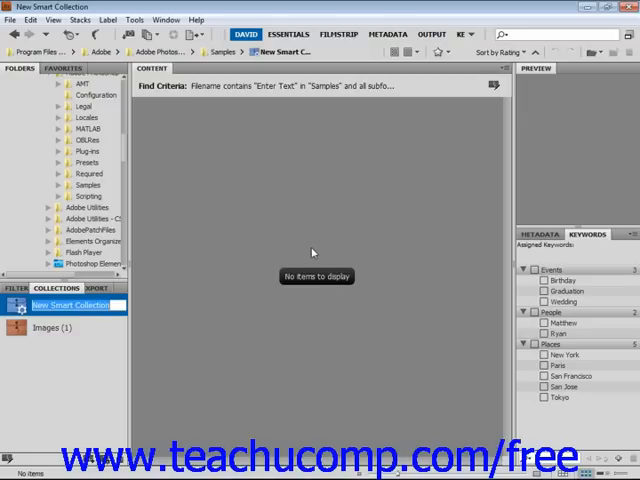
mouse_move(310, 254)
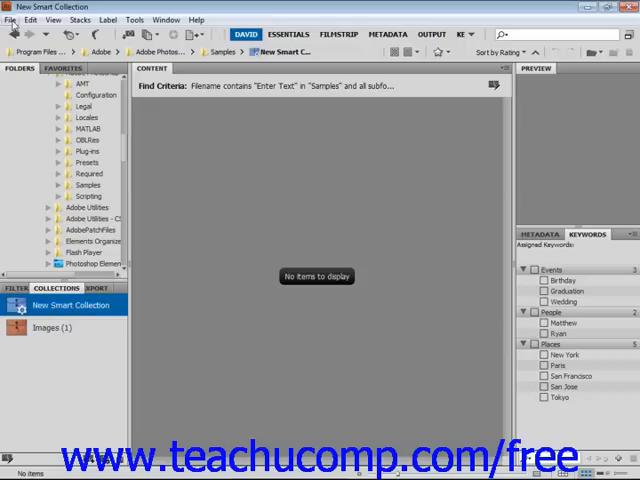
Commit the name 'New Smart Collection' and review it beside Images (1) in Collections
left_click(11, 19)
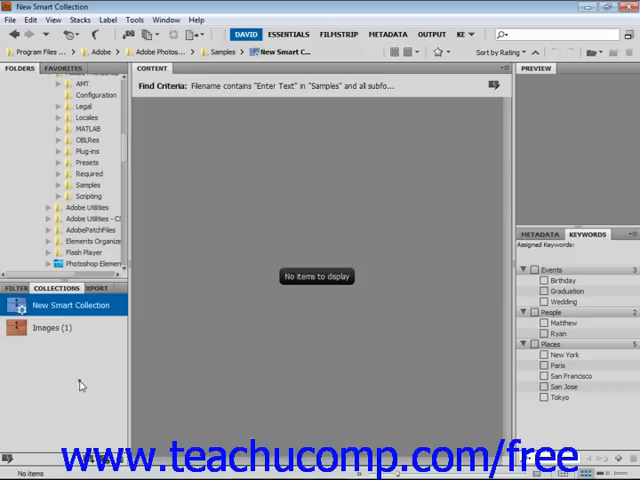
mouse_move(96, 38)
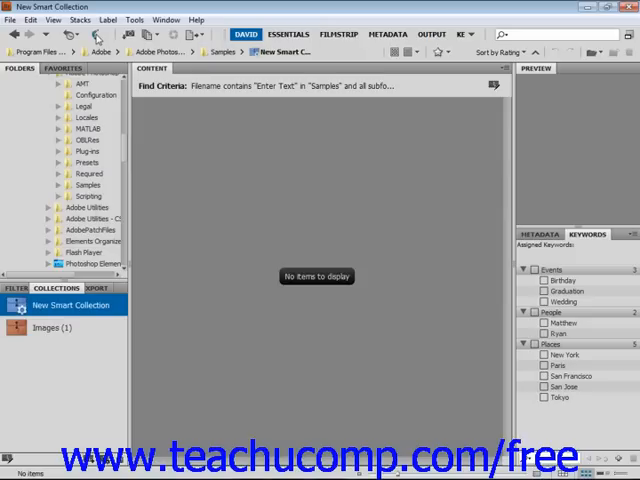